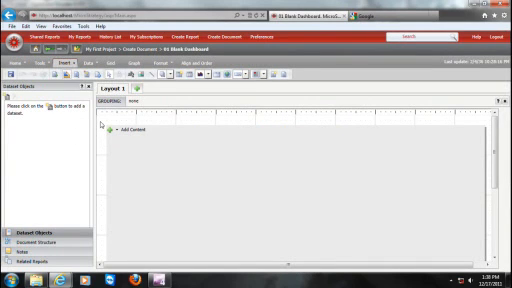
# Give the panel stack a white fill and no borders via Properties and Formatting
pyautogui.rightClick(140, 130)
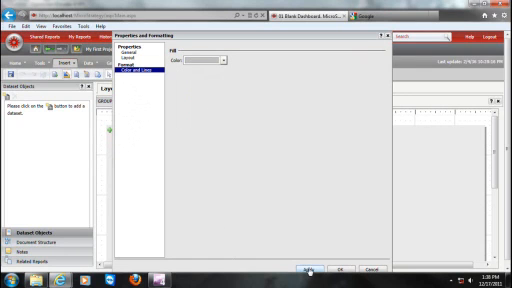
pyautogui.click(338, 270)
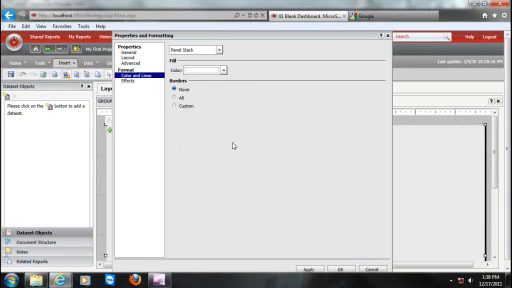
pyautogui.click(302, 271)
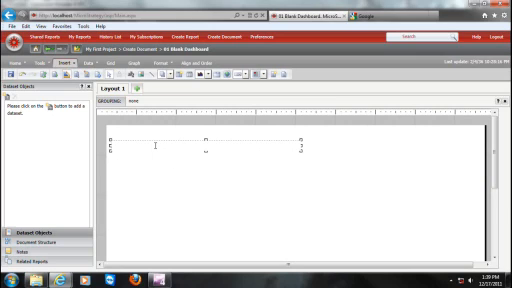
# Type the title 'Twitter Widget Monitoring the Search Term "MicroStrategy"' into a panel text field
pyautogui.write('Twitter Widget Monitoring the Search Term "')
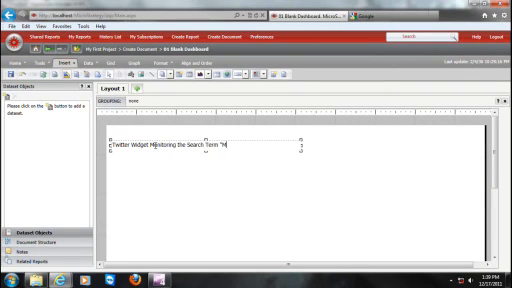
pyautogui.write('Microstrategy"')
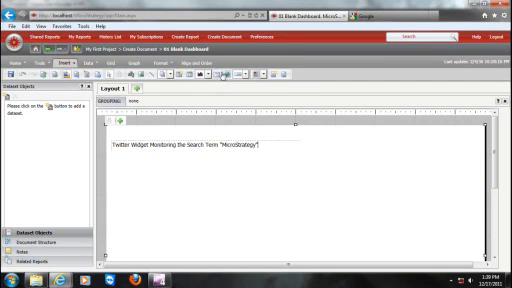
# Finish the title text and use the insert toolbar button to prepare a widget container
pyautogui.click(62, 65)
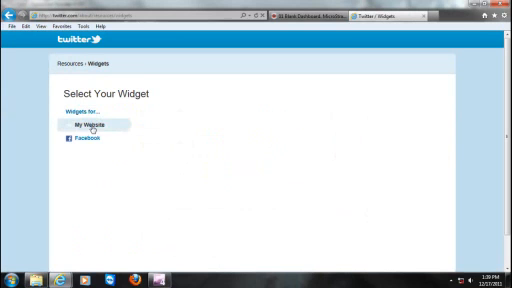
# Create a My Website Search Widget with query 'microstrategy' and caption 'Recent Results'
pyautogui.click(85, 128)
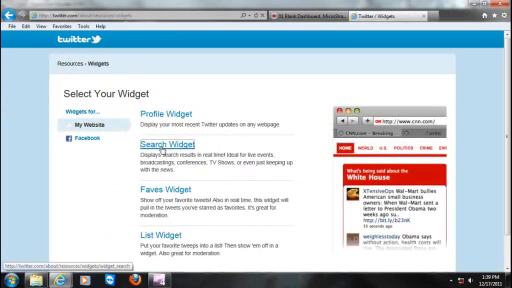
pyautogui.click(172, 147)
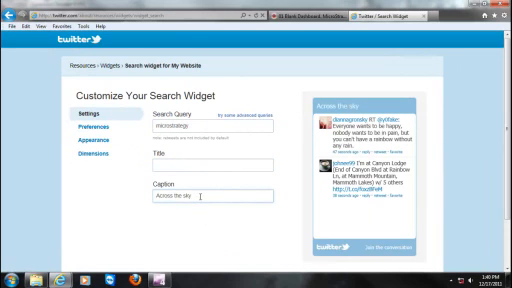
pyautogui.write('Recent')
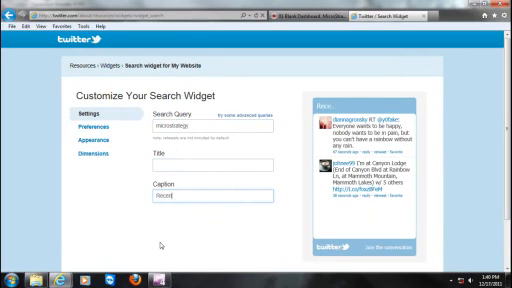
pyautogui.write('Results')
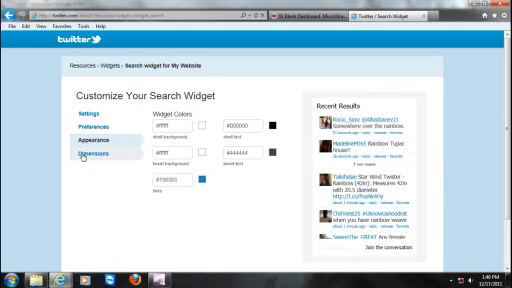
# Review the search widget's appearance colours and open its Dimensions settings
pyautogui.click(94, 157)
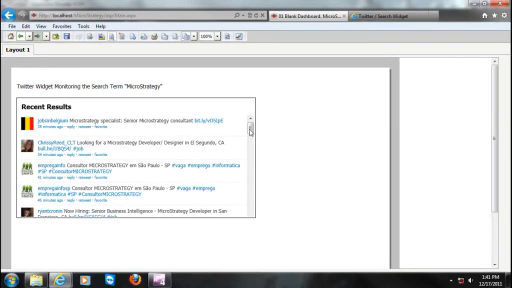
# Scroll the Recent Results widget down to view older MicroStrategy tweets
pyautogui.scroll(-3)
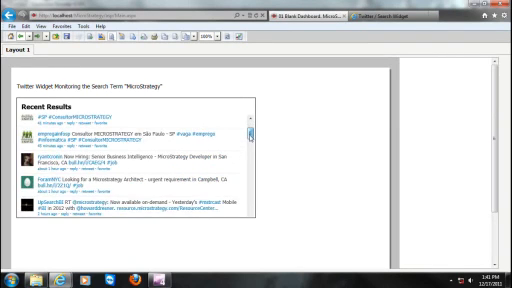
pyautogui.scroll(-3)
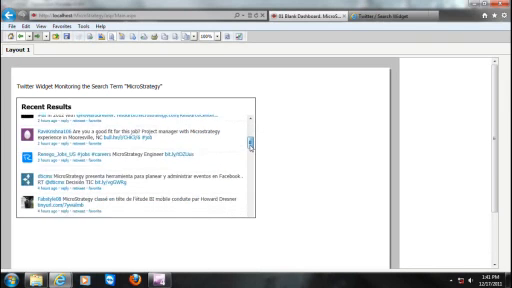